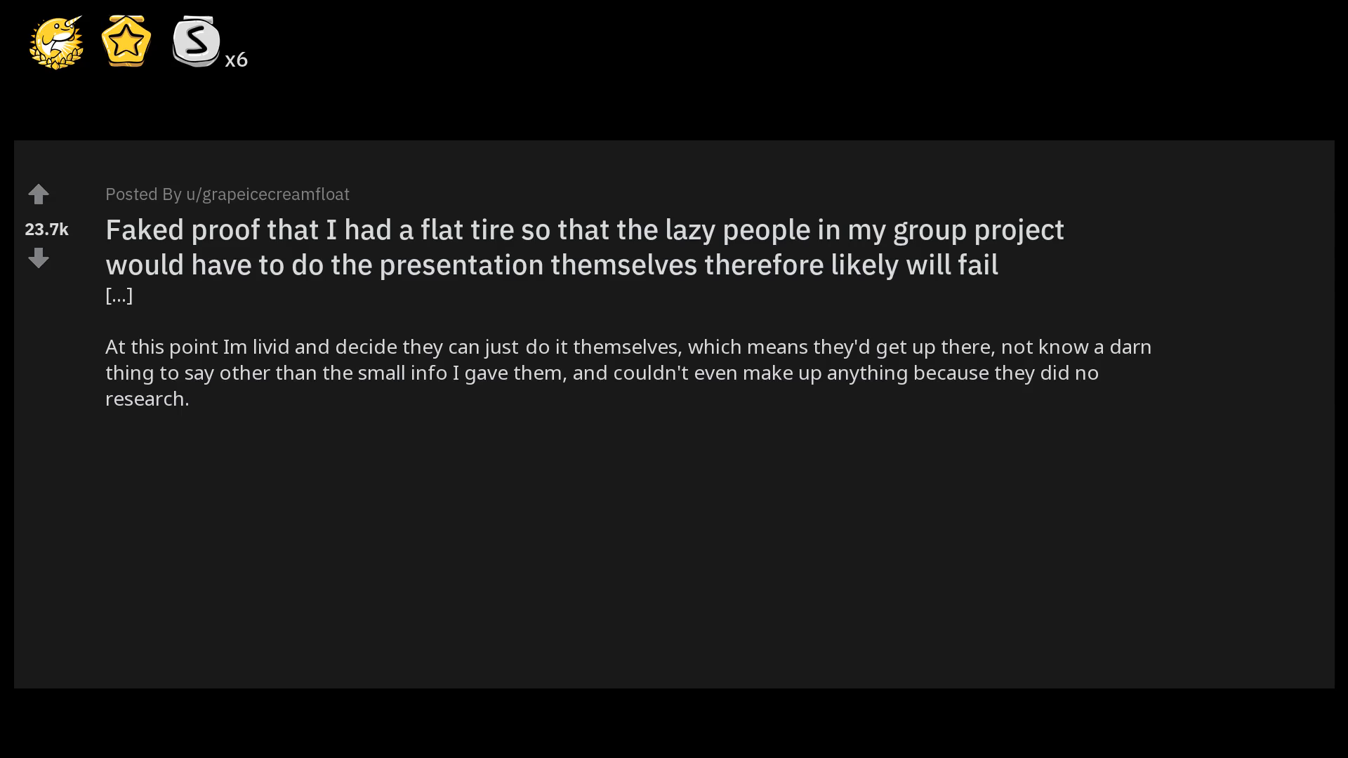
type("Thing is,")
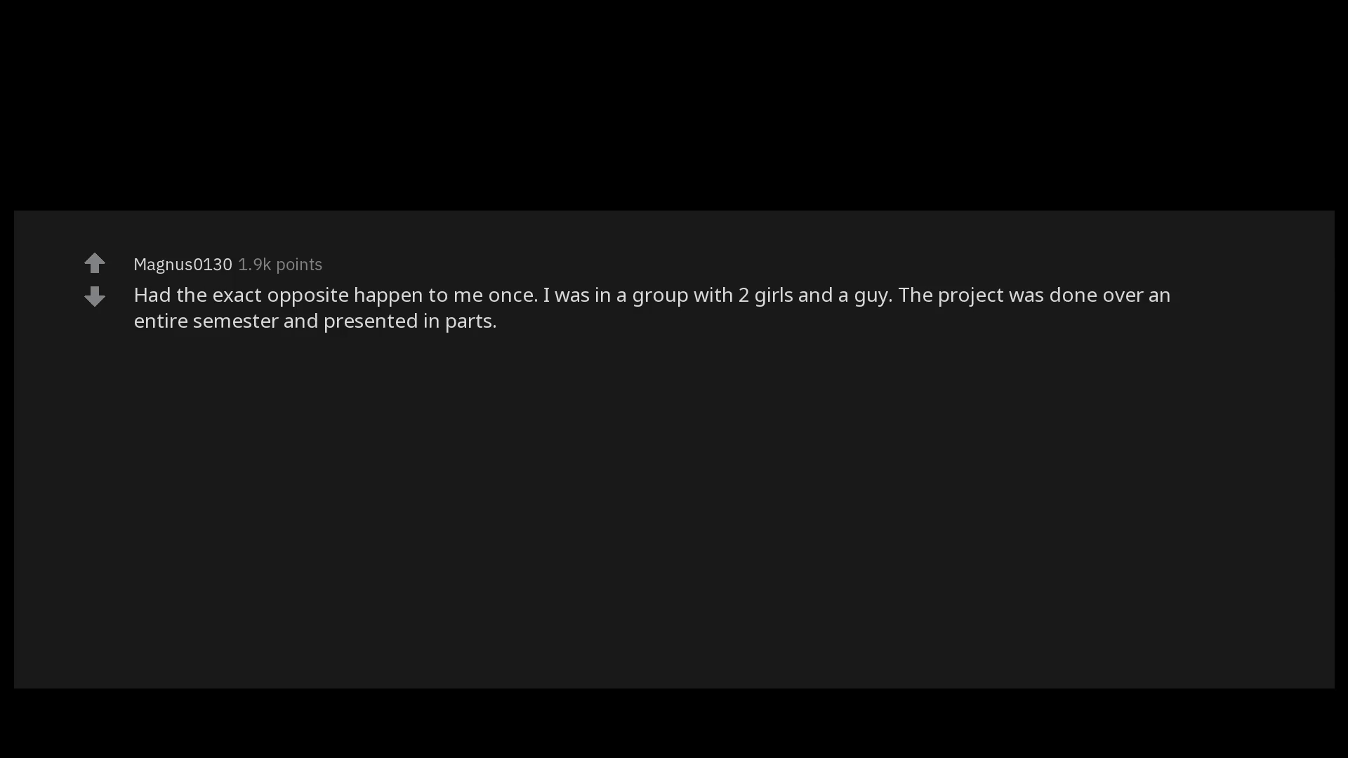
type("The breakdown is we pick a country and explore birth,")
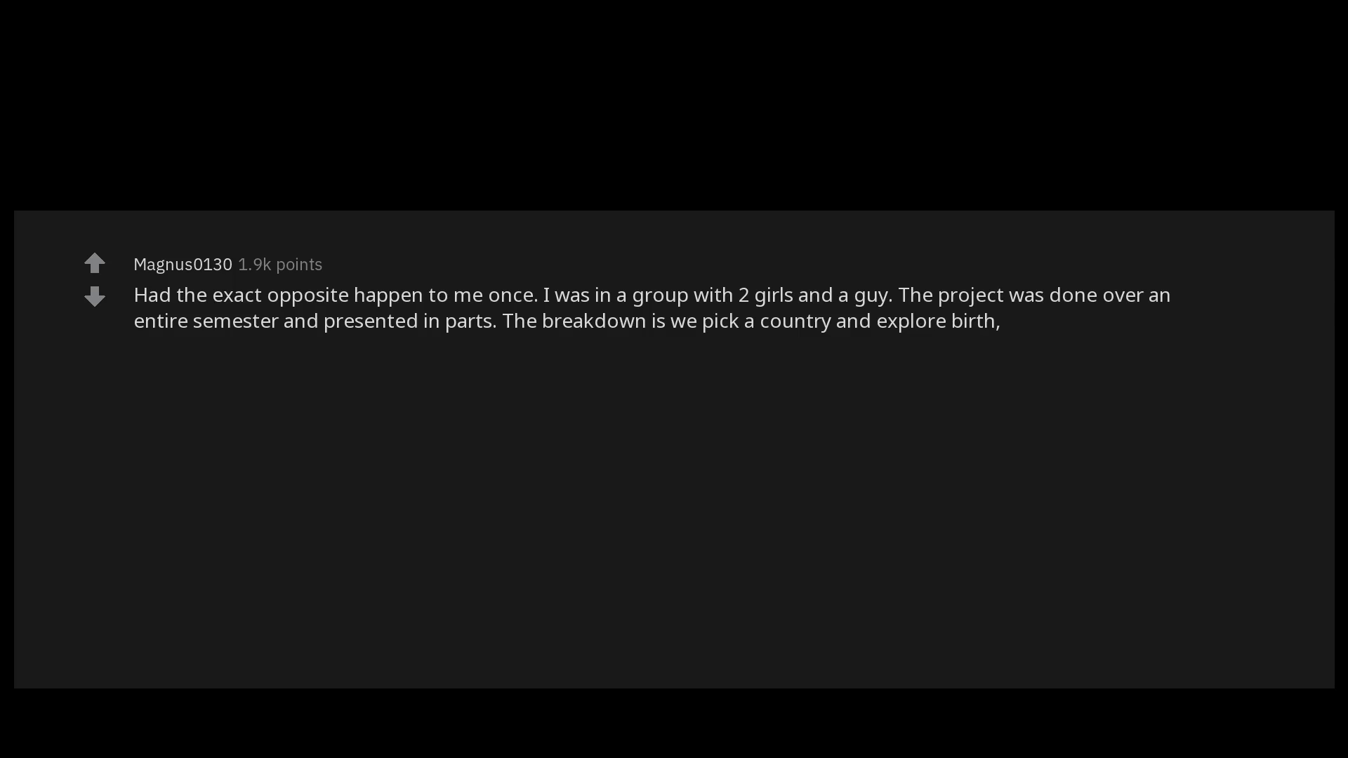
type("death,")
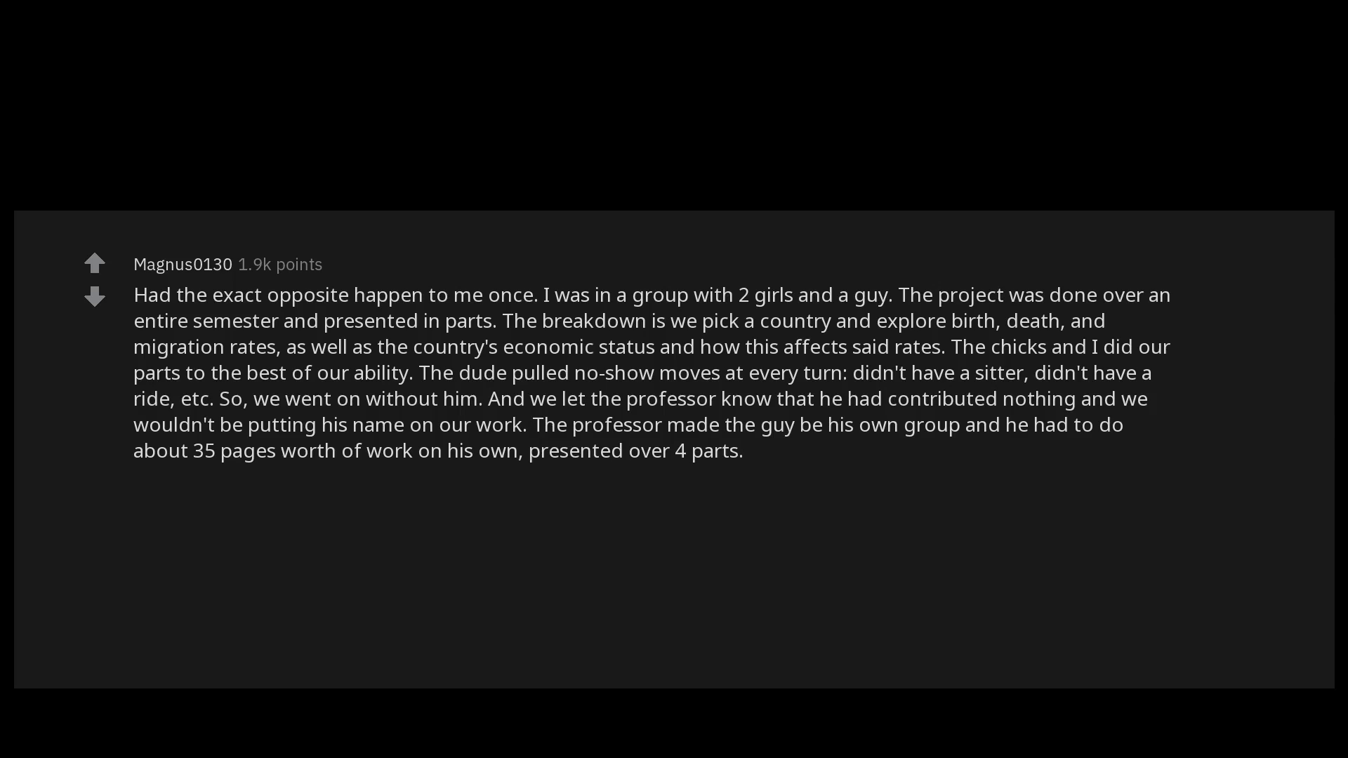
type("It was satisfying.")
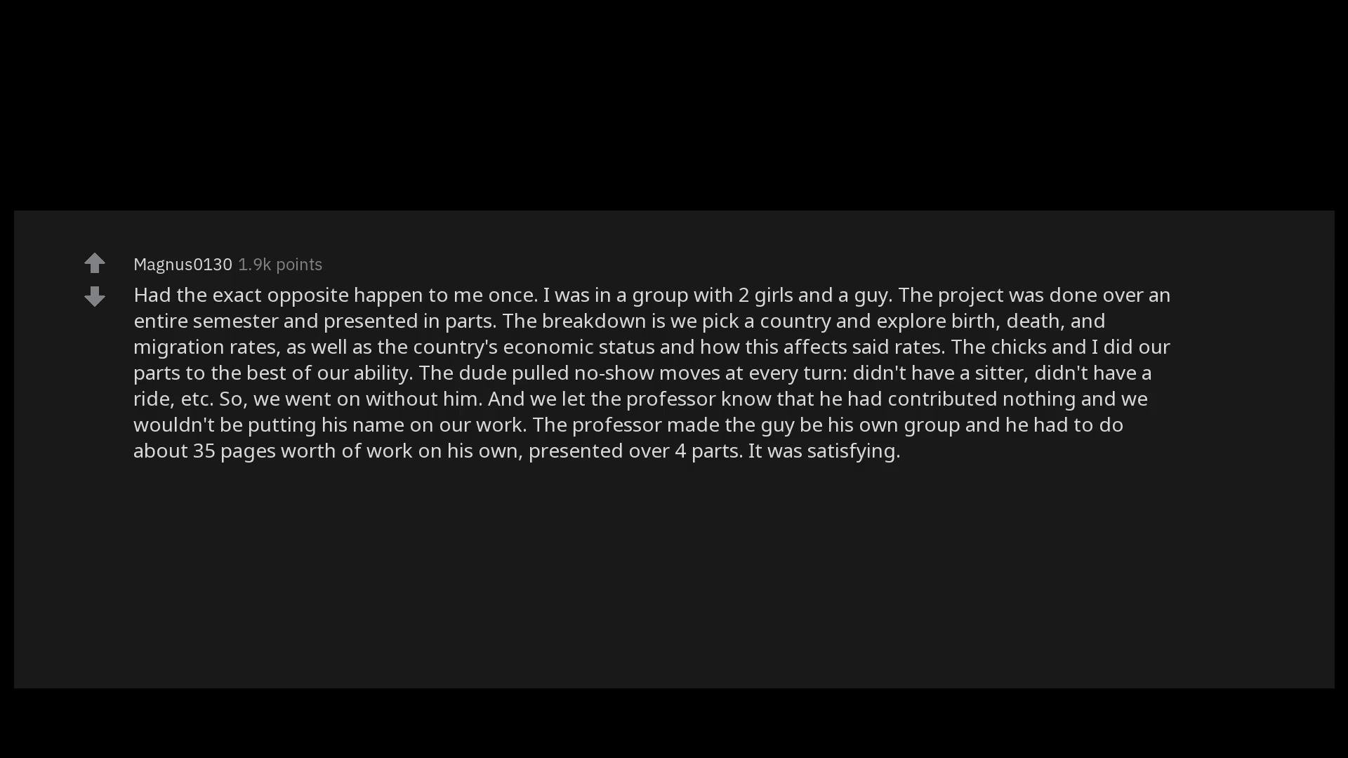